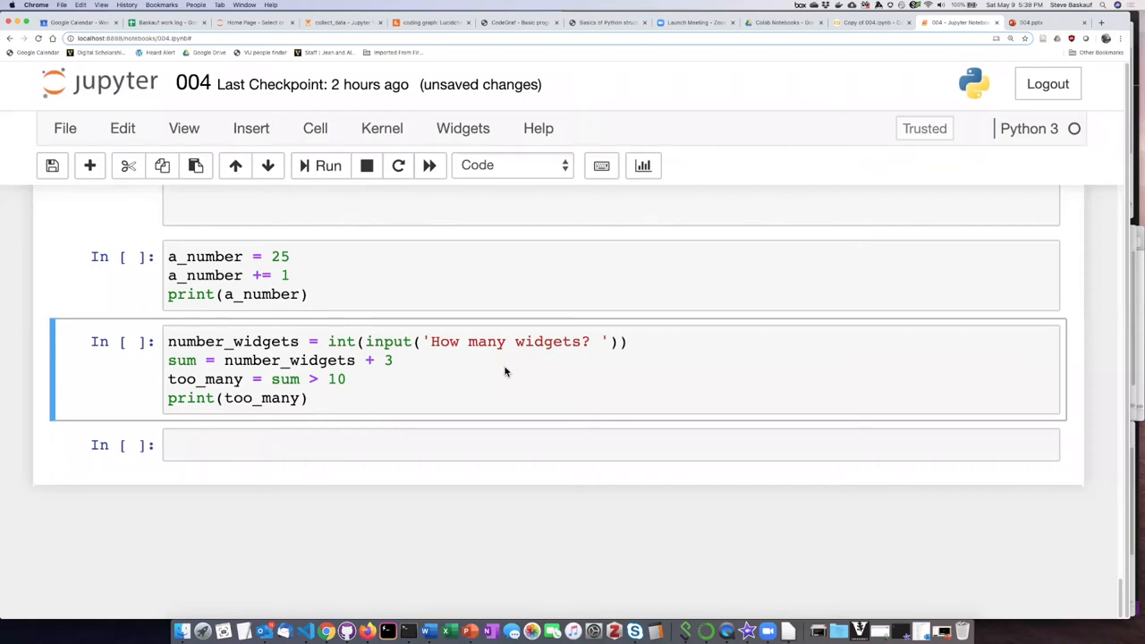
mouse_move(409, 366)
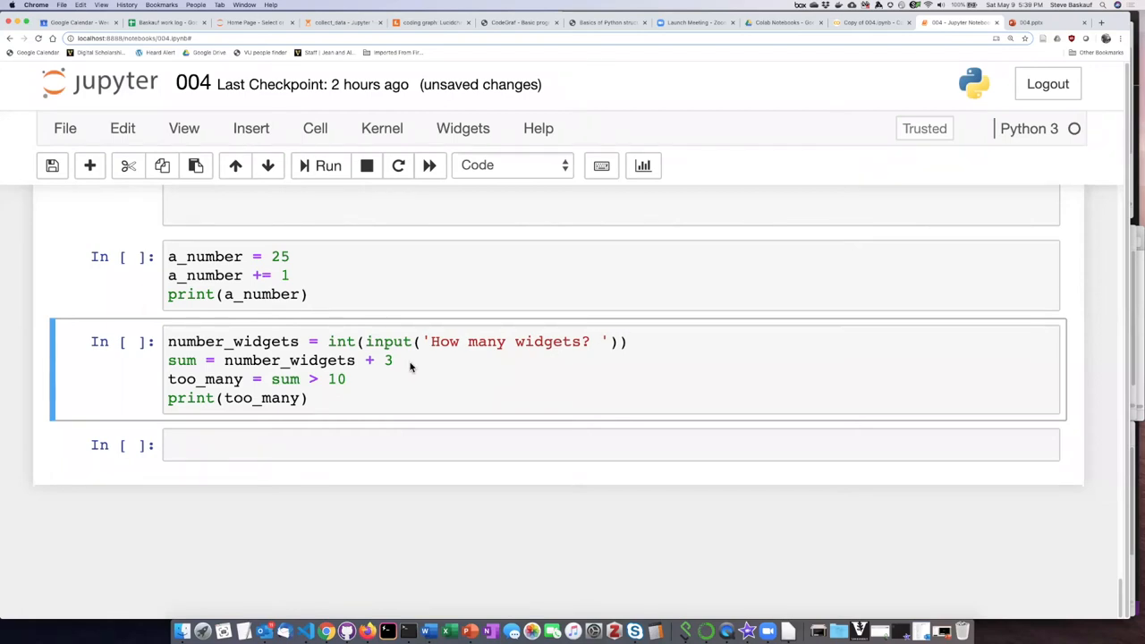
mouse_move(427, 363)
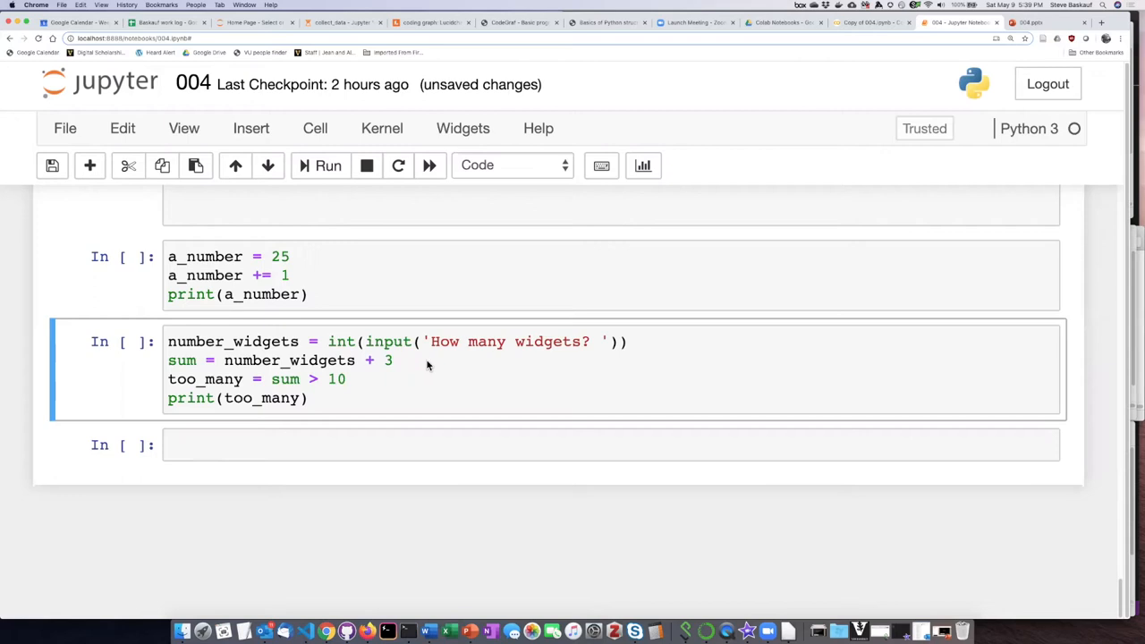
mouse_move(586, 344)
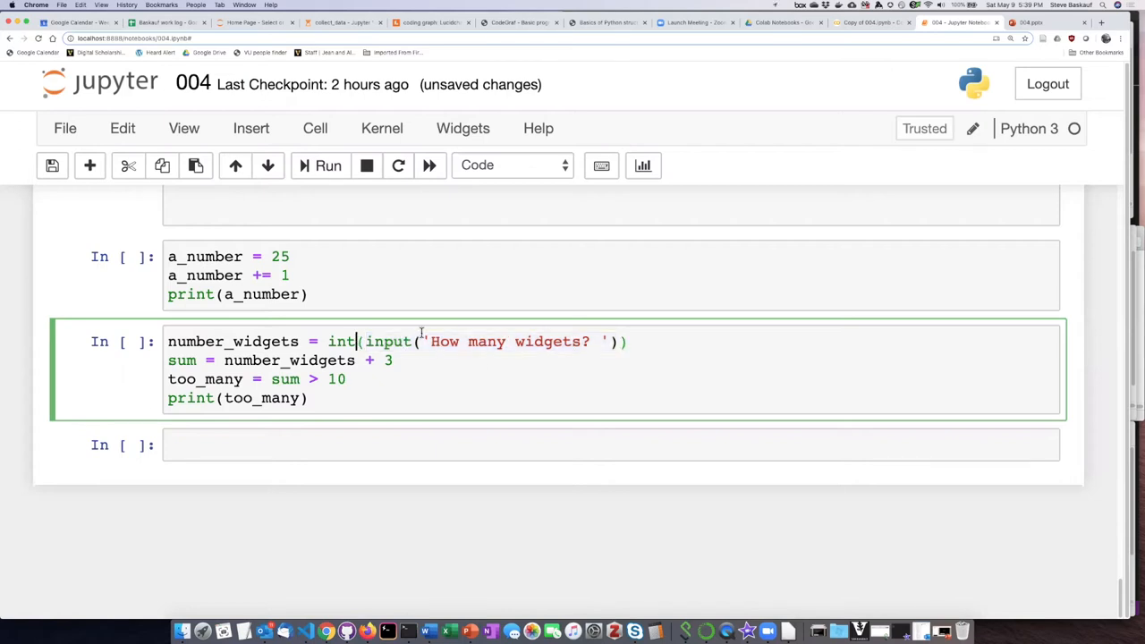
mouse_move(500, 344)
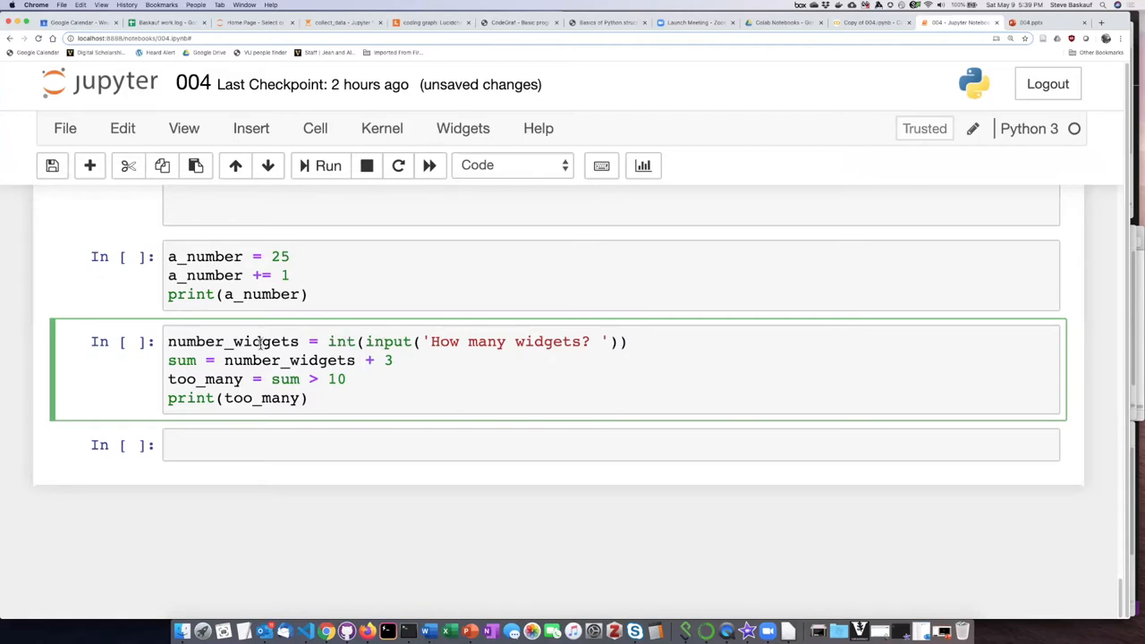
Edit the comparison to use >, run the cell with a count of 1, and reselect the cell
double_click(233, 341)
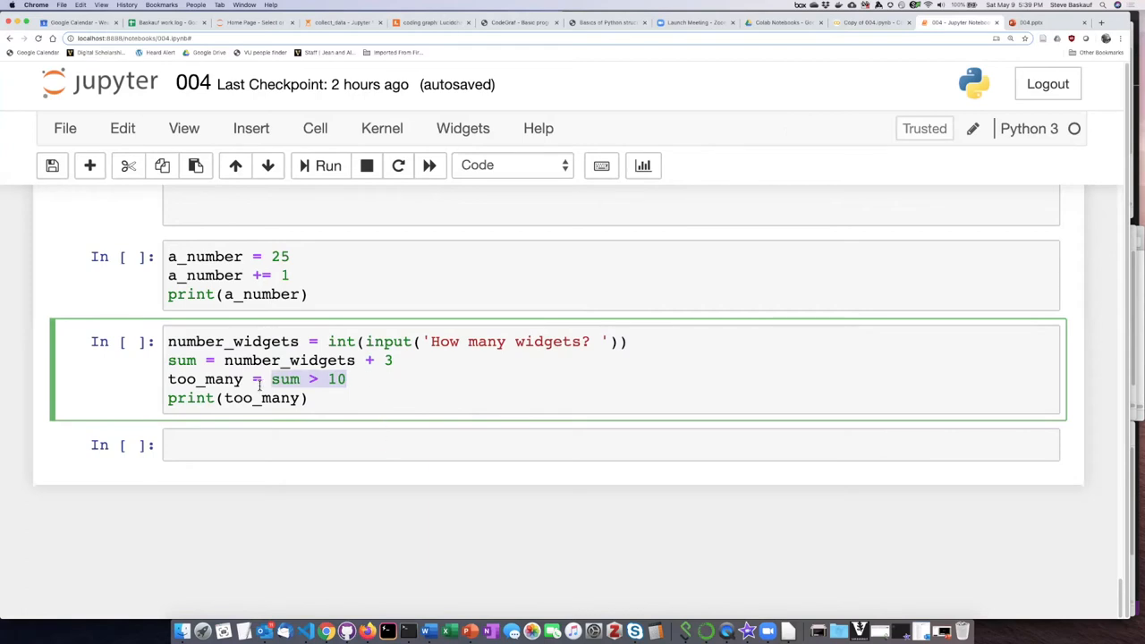
mouse_move(216, 340)
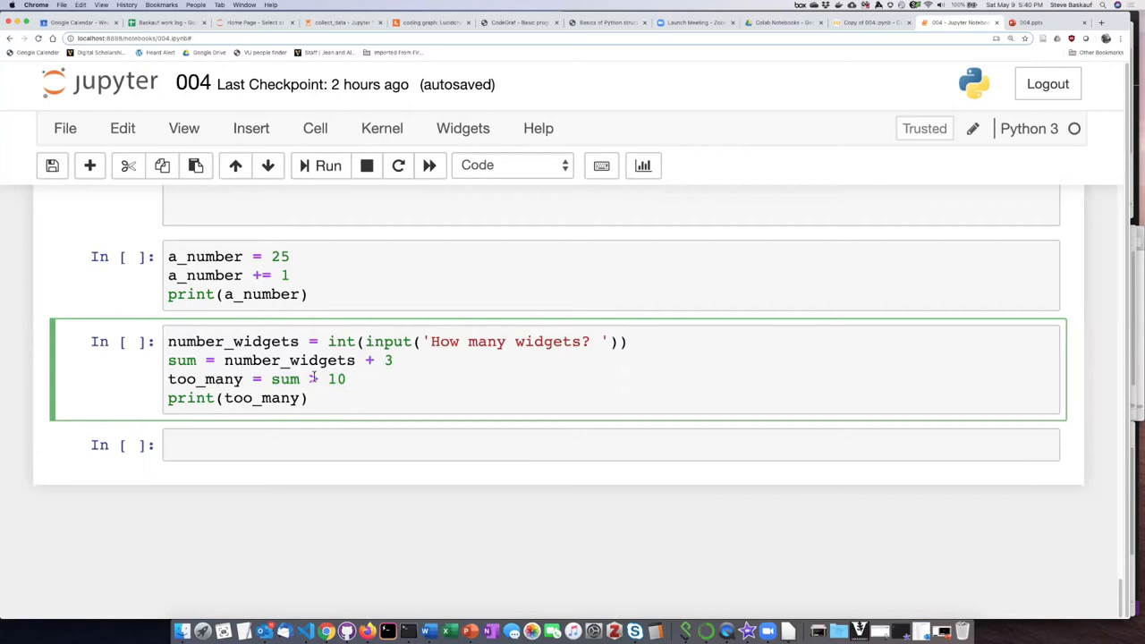
type(">")
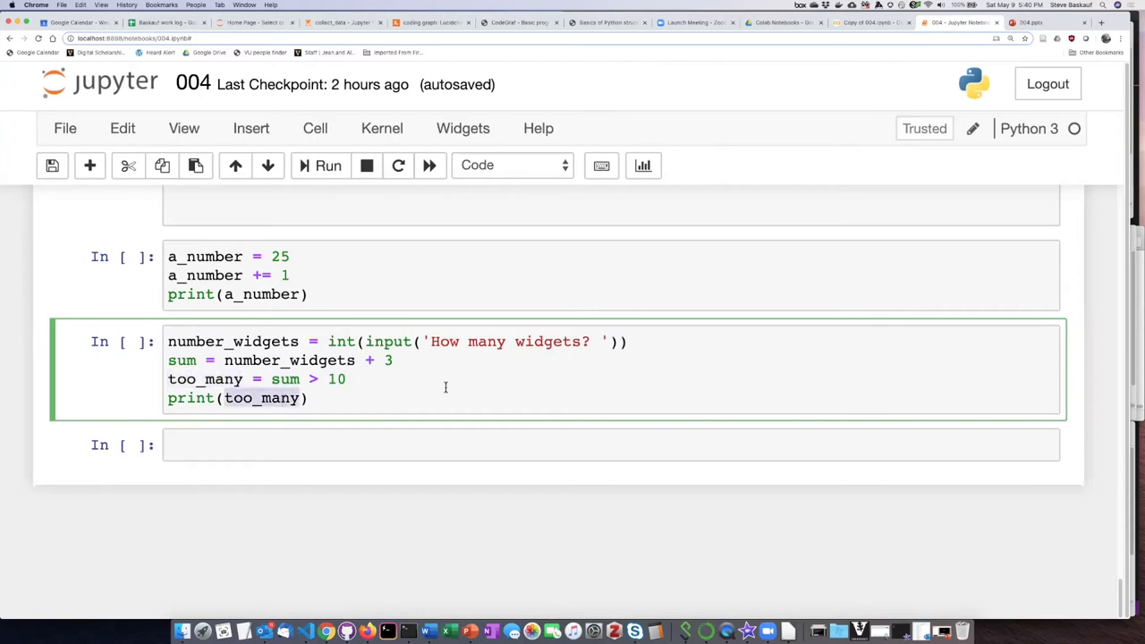
mouse_move(407, 364)
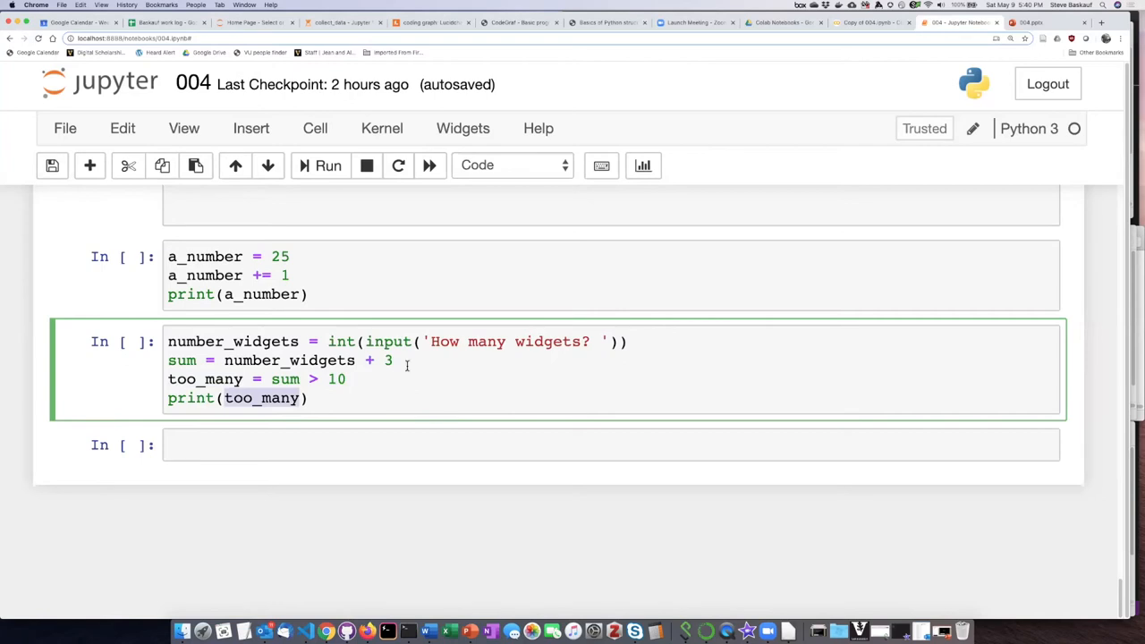
left_click(327, 164)
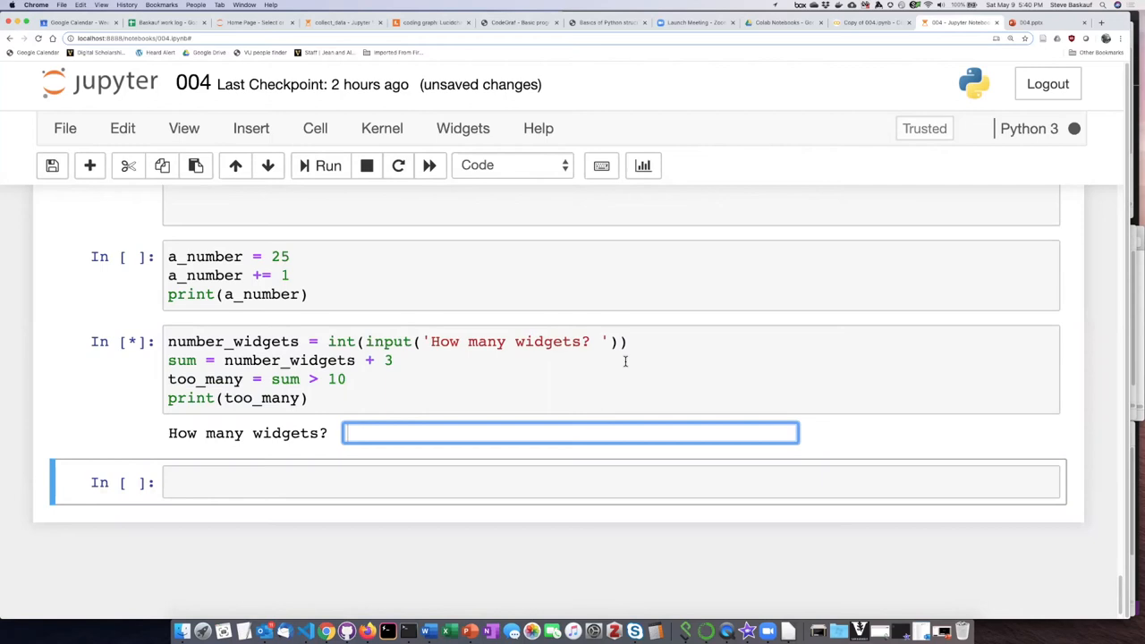
type("1")
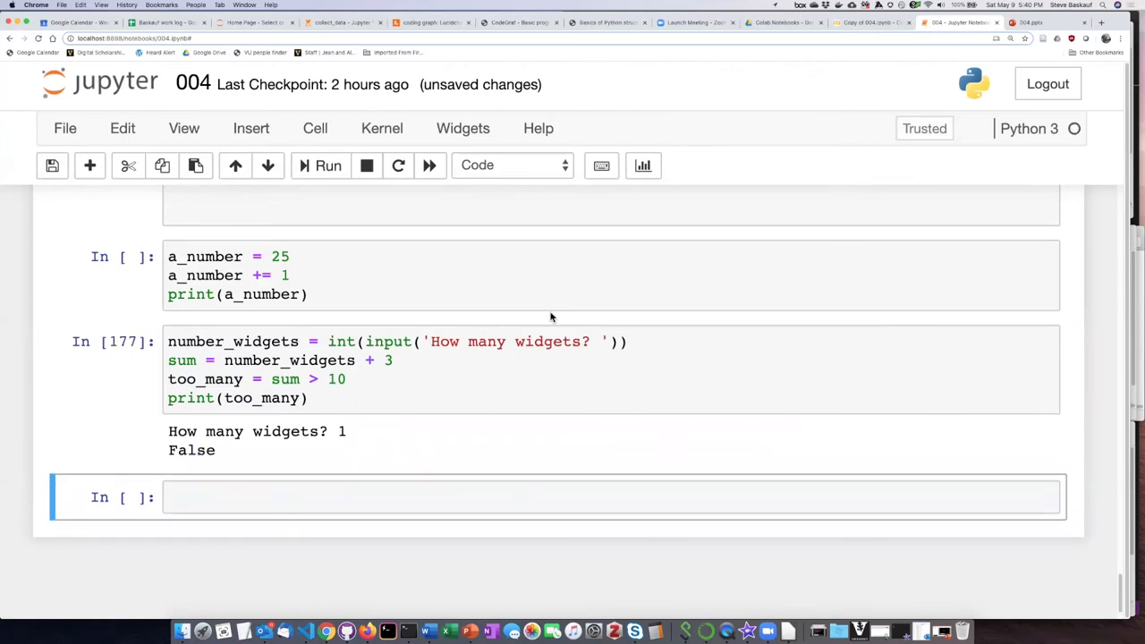
left_click(327, 166)
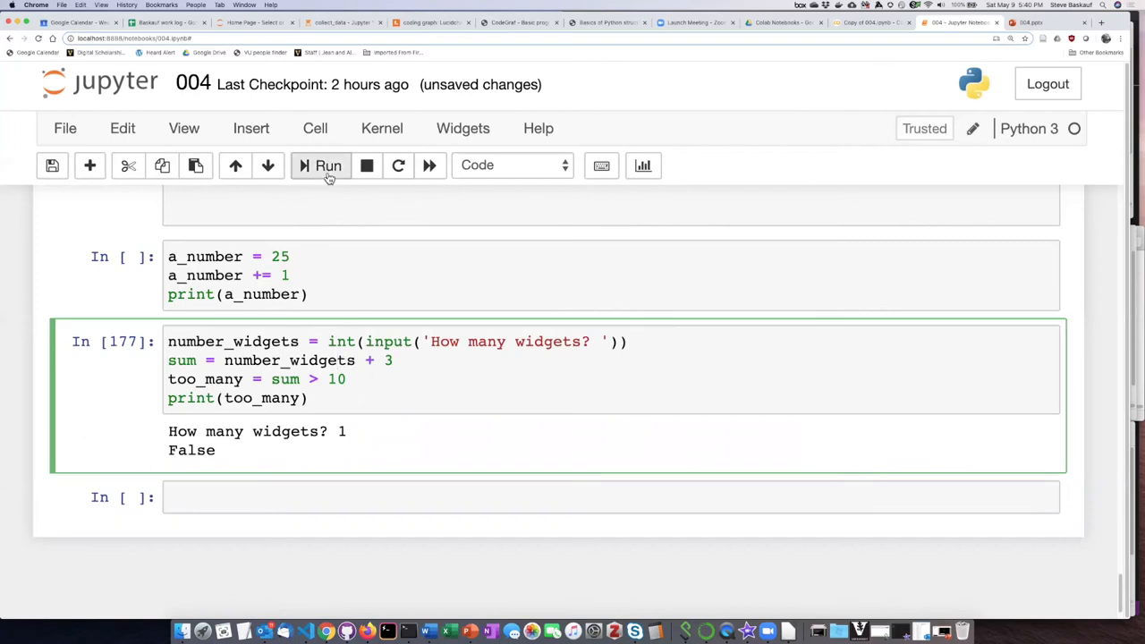
Run the cell with 20 widgets, which prints True, then rerun it entering 7
left_click(327, 166)
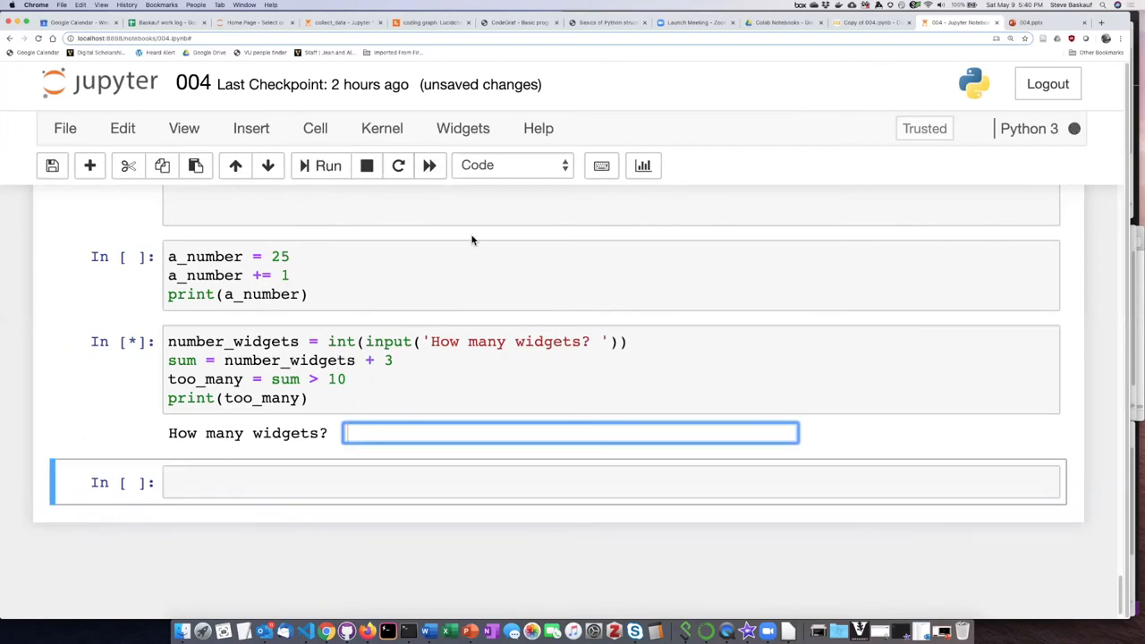
type("20")
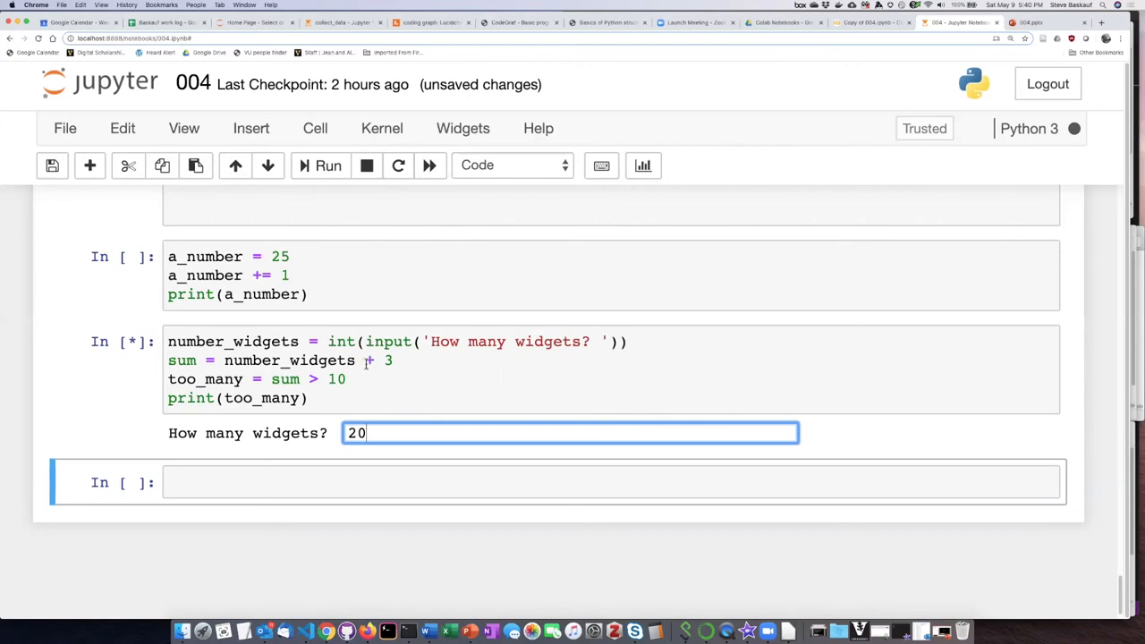
key("Return")
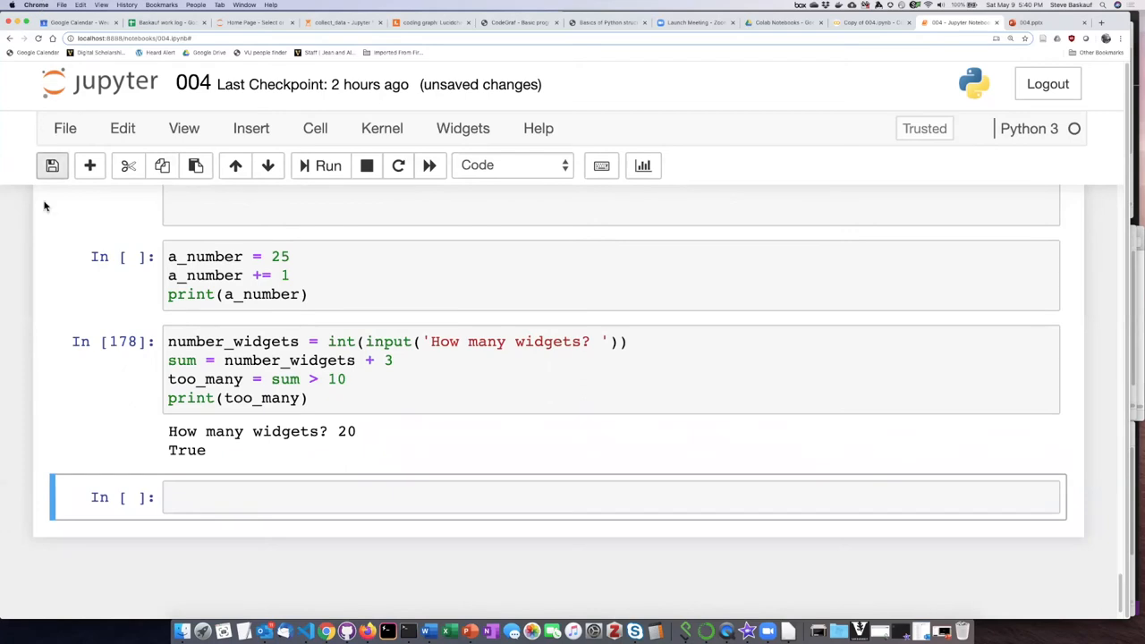
left_click(328, 165)
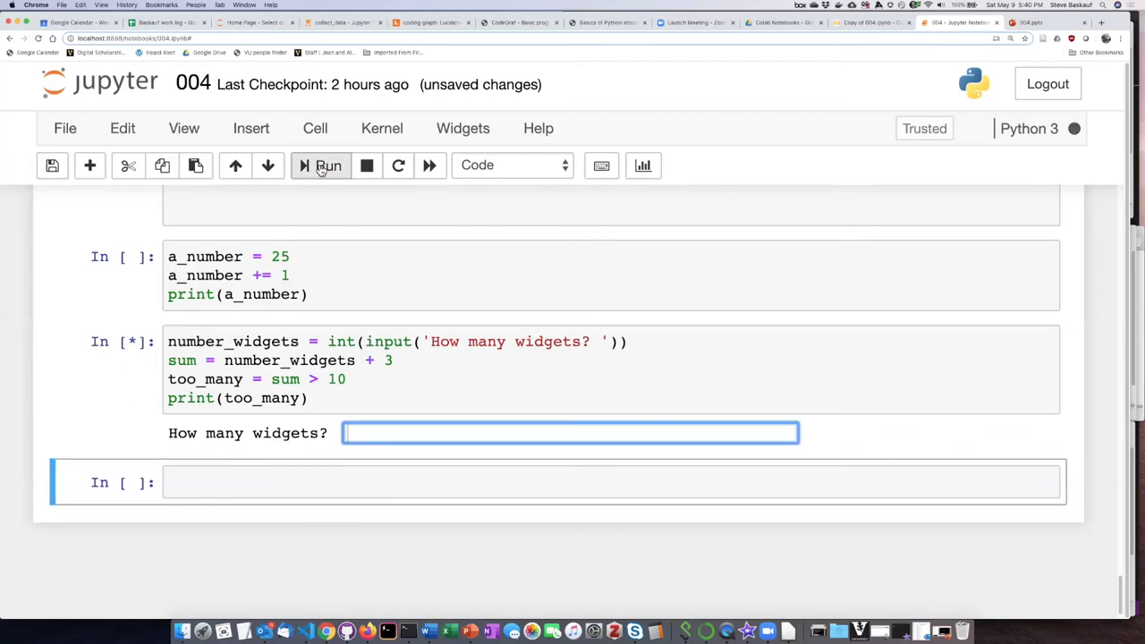
type("7")
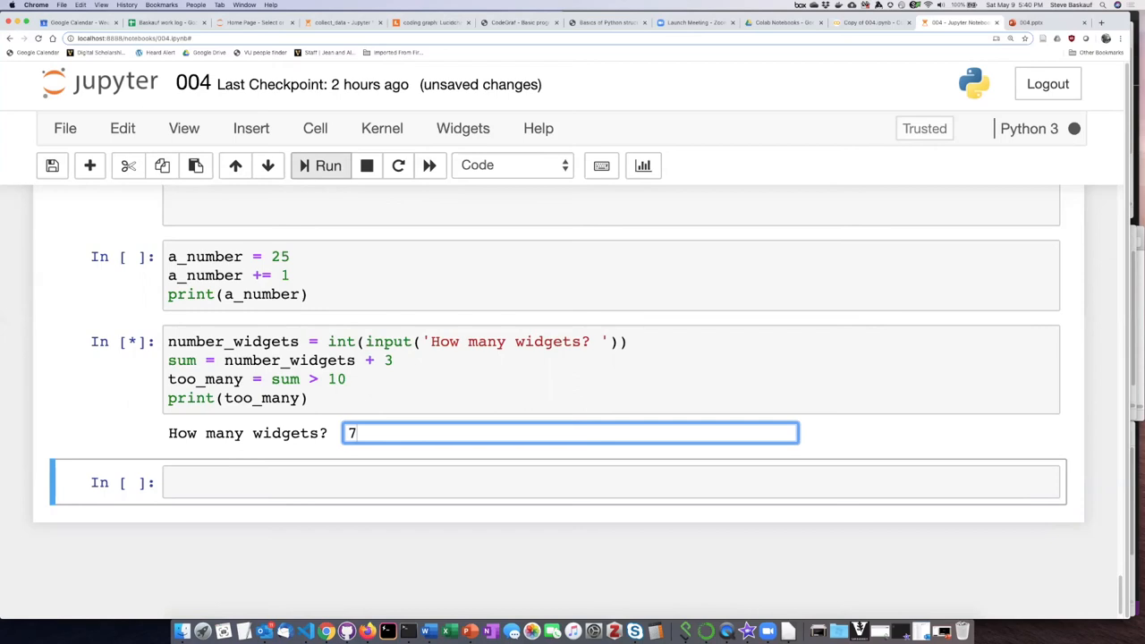
mouse_move(328, 170)
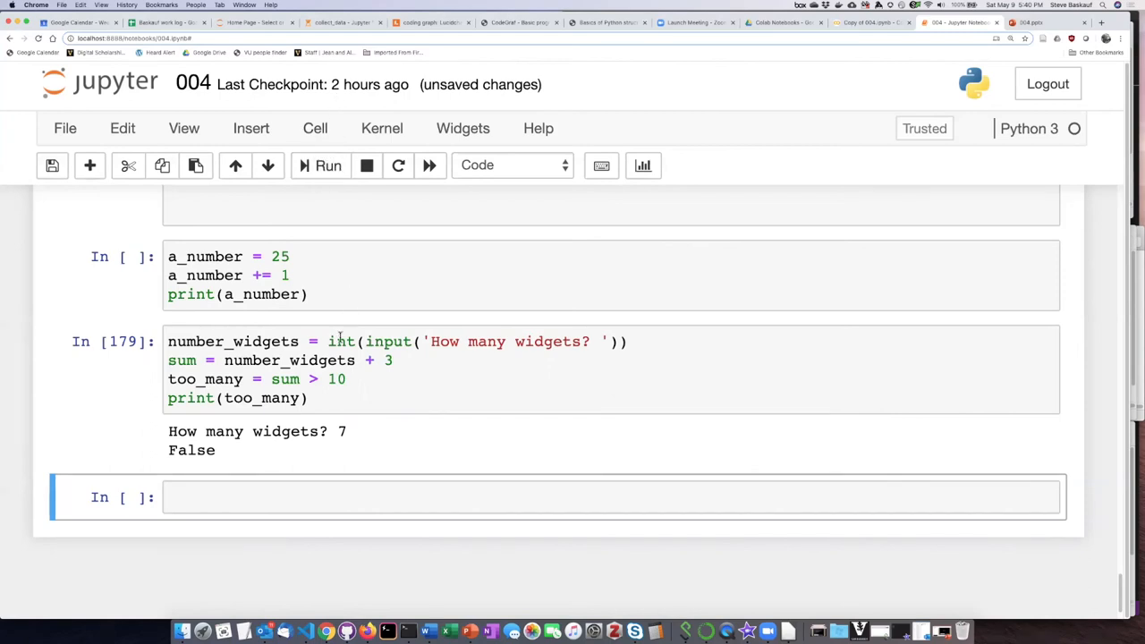
Change the too_many test to >= 10, run it with 7 widgets, then restore > 10
left_click(357, 342)
type("=")
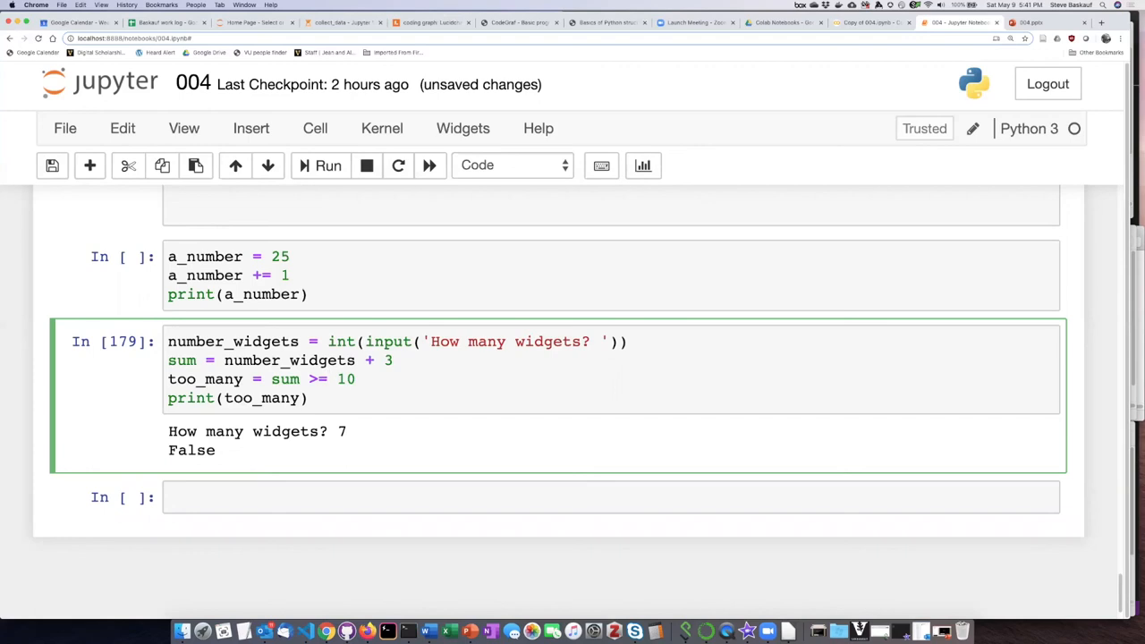
left_click(329, 164)
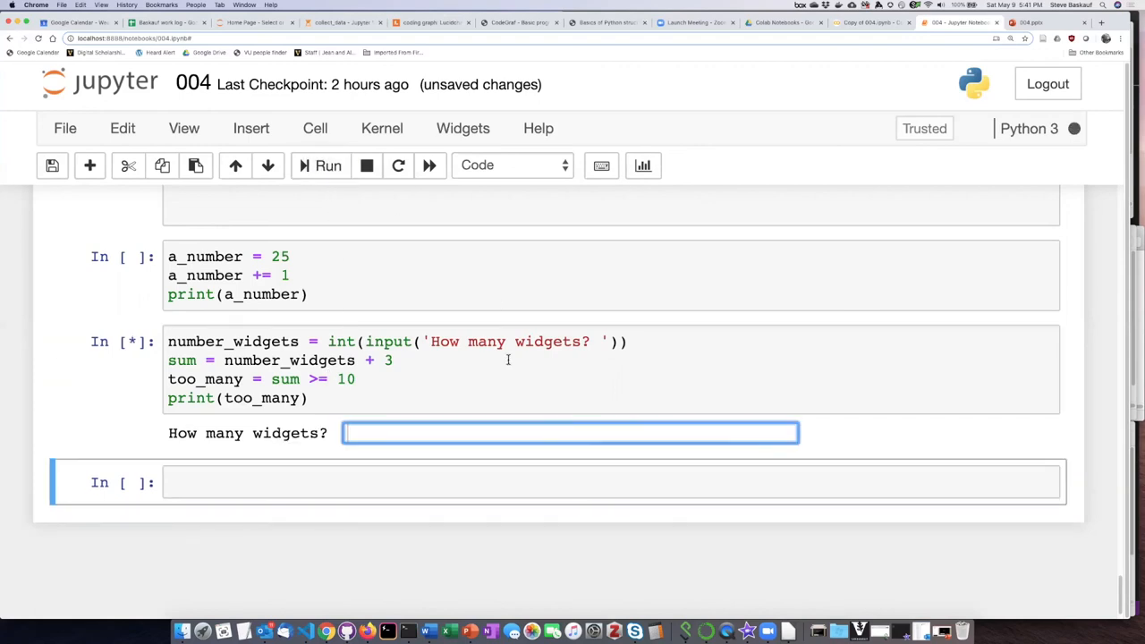
type("7")
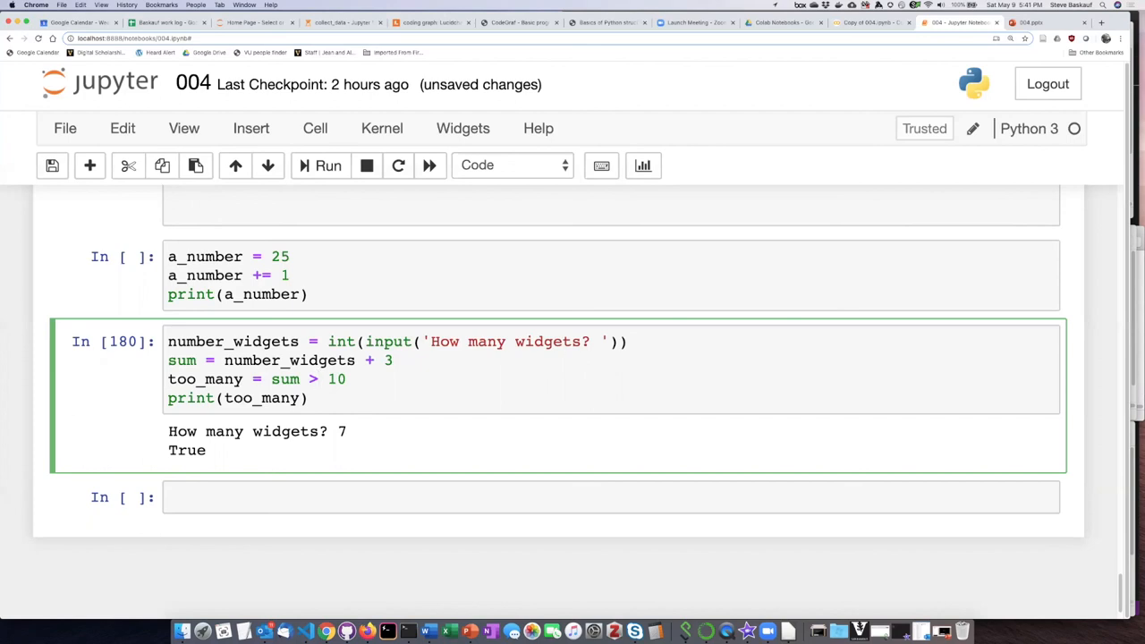
left_click(317, 379)
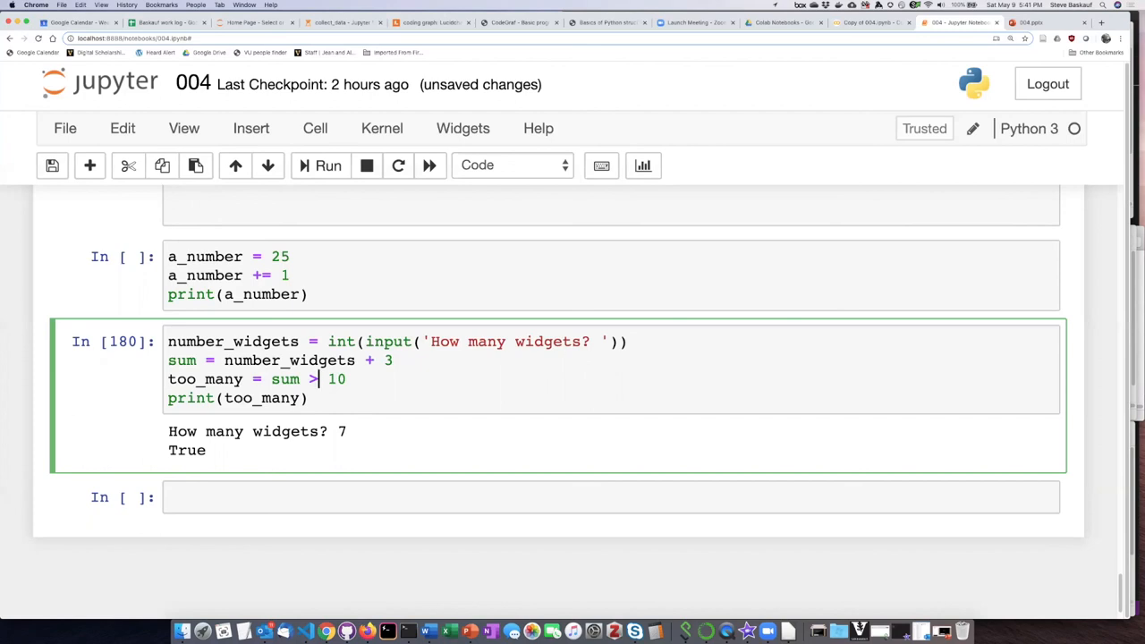